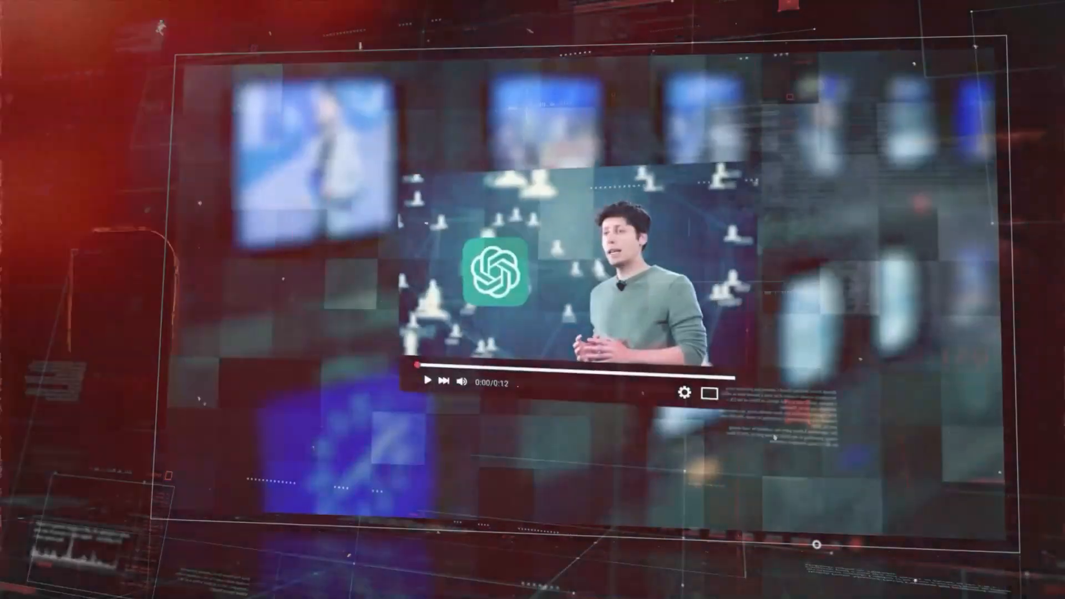
{"action": "left_click", "coordinate": [427, 381]}
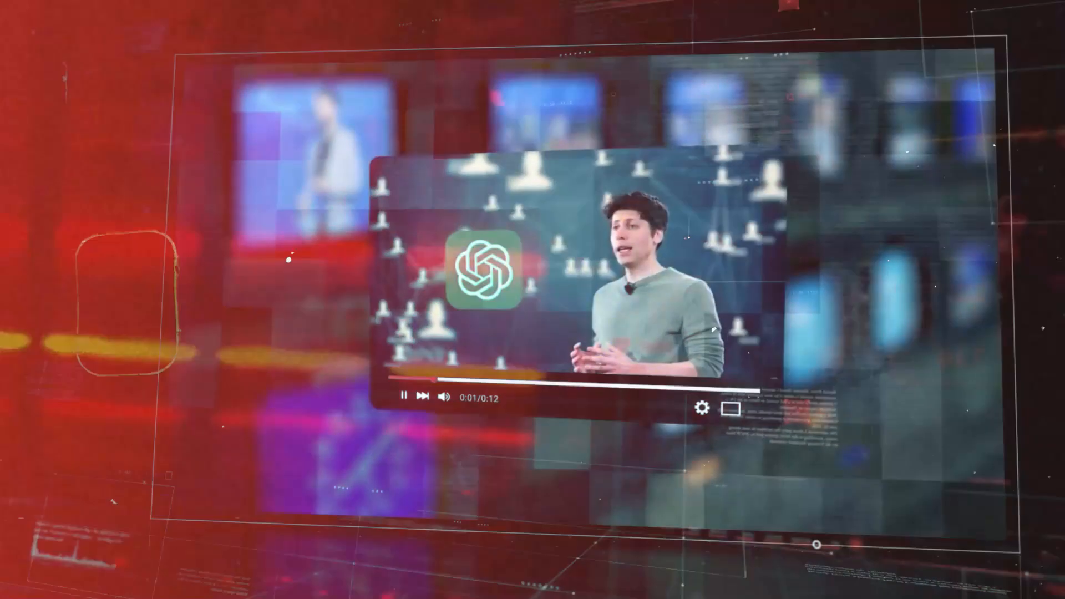